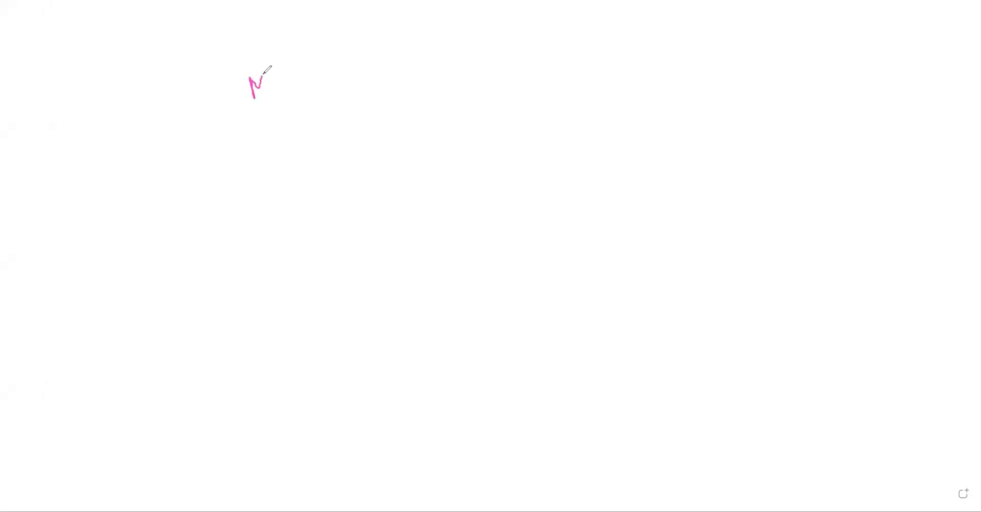
# Step: Handwrite the MCB, MCCB and ACB headings in pink with vertical dividers between them
pyautogui.moveTo(269, 88); pyautogui.dragTo(294, 75)
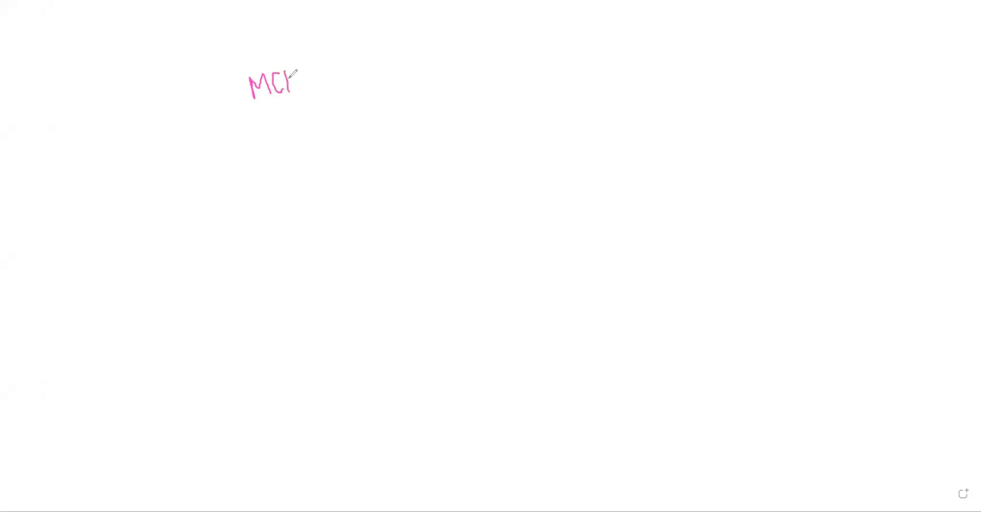
pyautogui.moveTo(363, 47); pyautogui.dragTo(378, 122)
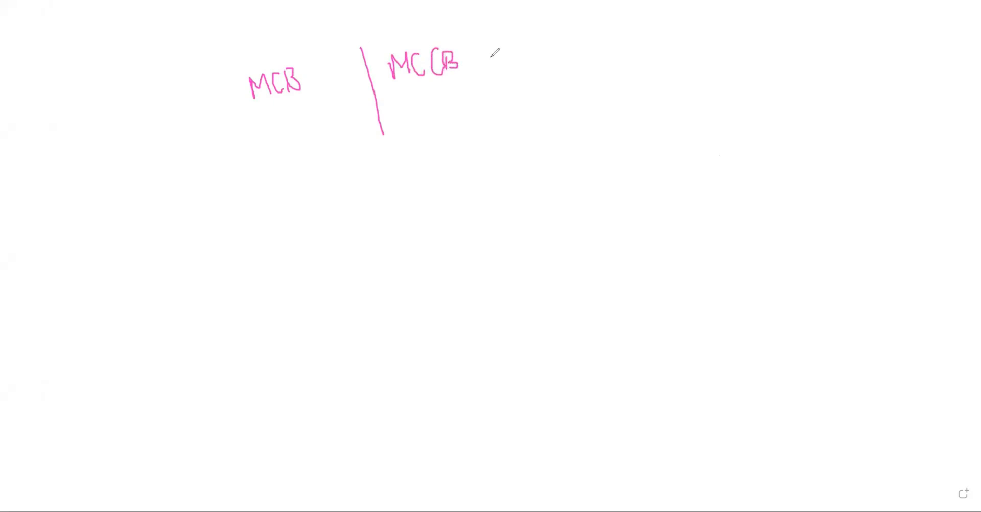
pyautogui.moveTo(513, 47); pyautogui.dragTo(550, 69)
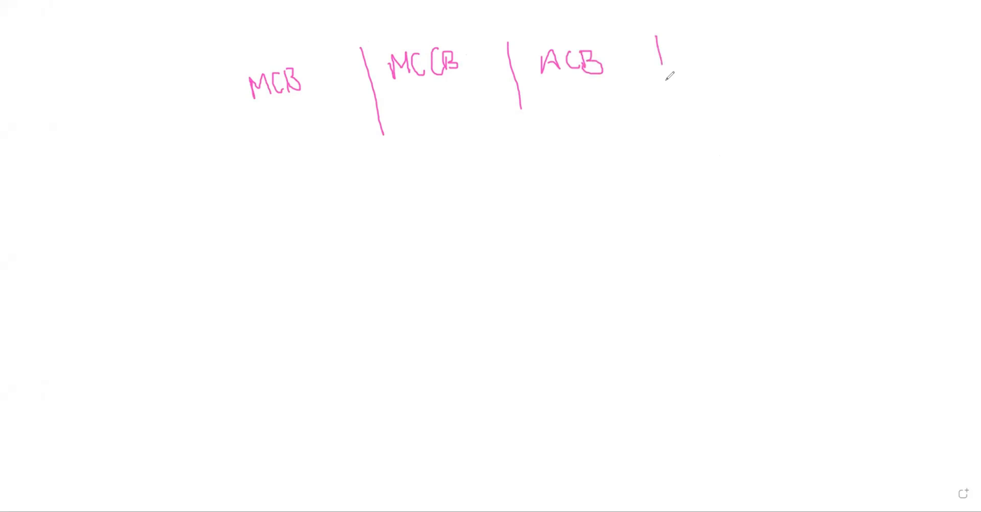
pyautogui.moveTo(672, 35); pyautogui.dragTo(691, 53)
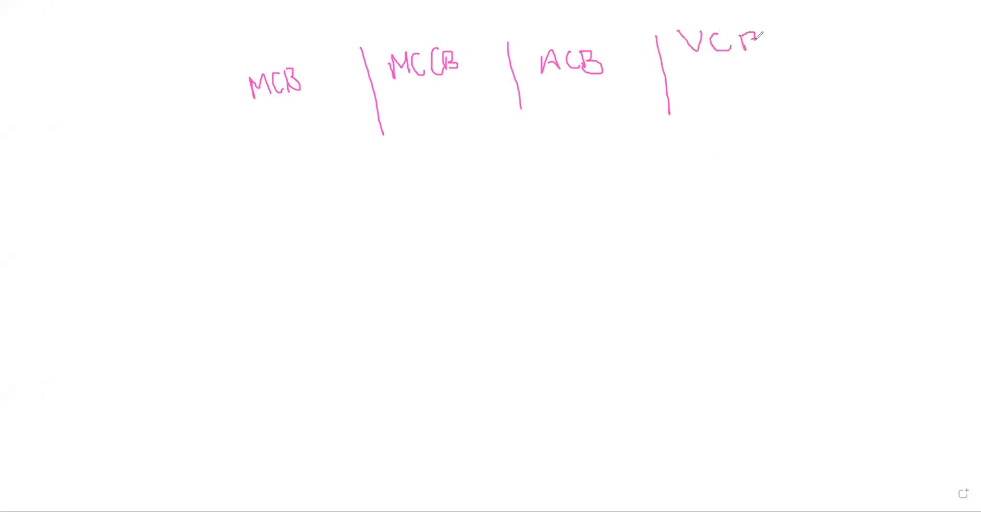
# Step: Write VCB, then a far-right column with ticked RCCB and ELCB boxed together
pyautogui.moveTo(805, 21); pyautogui.dragTo(806, 125)
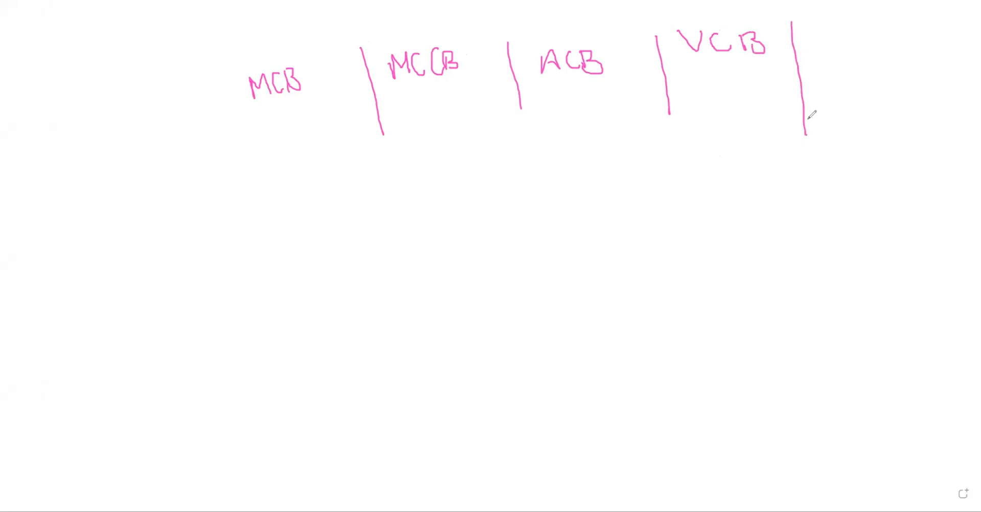
pyautogui.moveTo(828, 56); pyautogui.dragTo(838, 81)
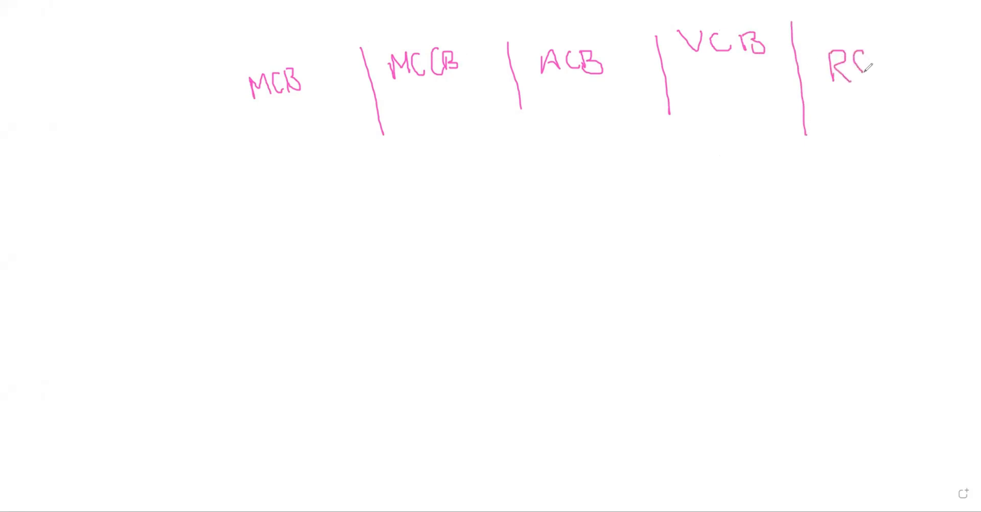
pyautogui.moveTo(863, 69); pyautogui.dragTo(900, 57)
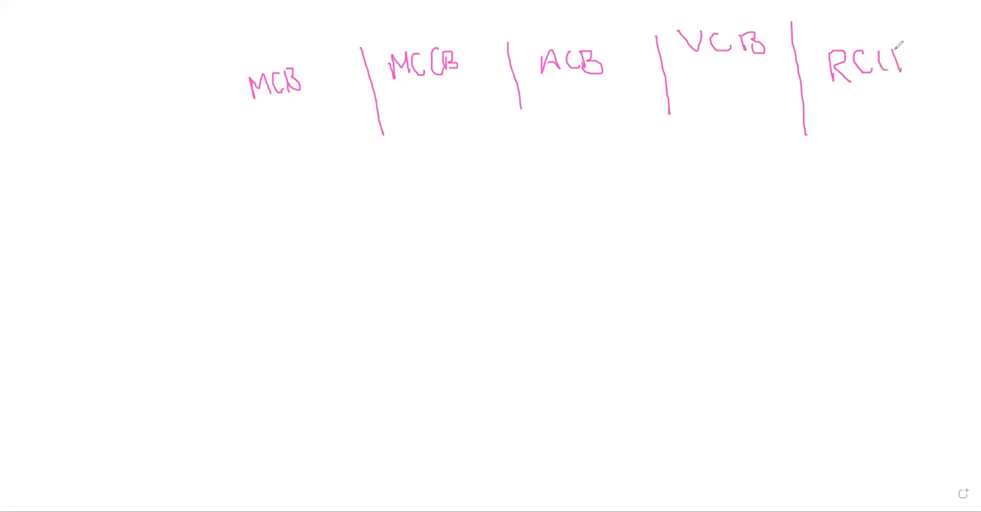
pyautogui.moveTo(888, 59); pyautogui.dragTo(847, 109)
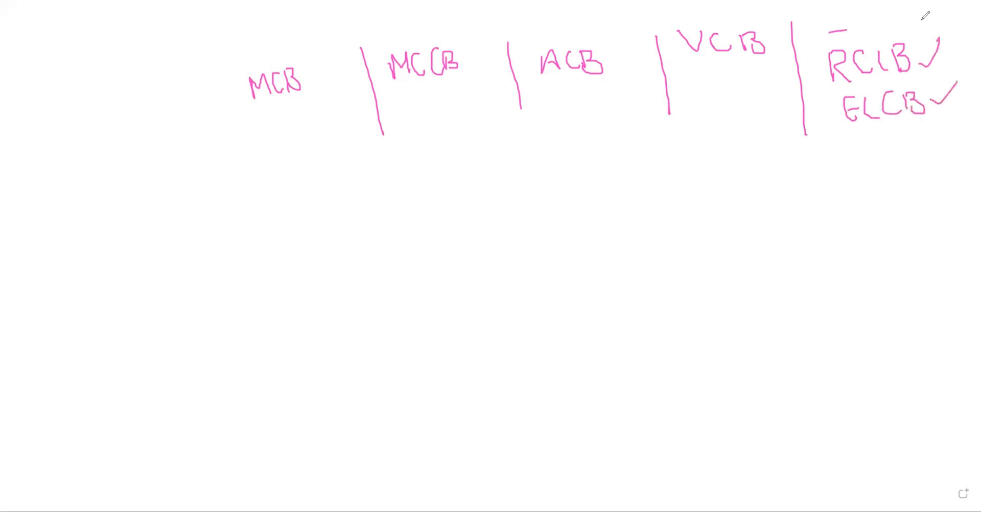
pyautogui.moveTo(829, 28); pyautogui.dragTo(944, 131)
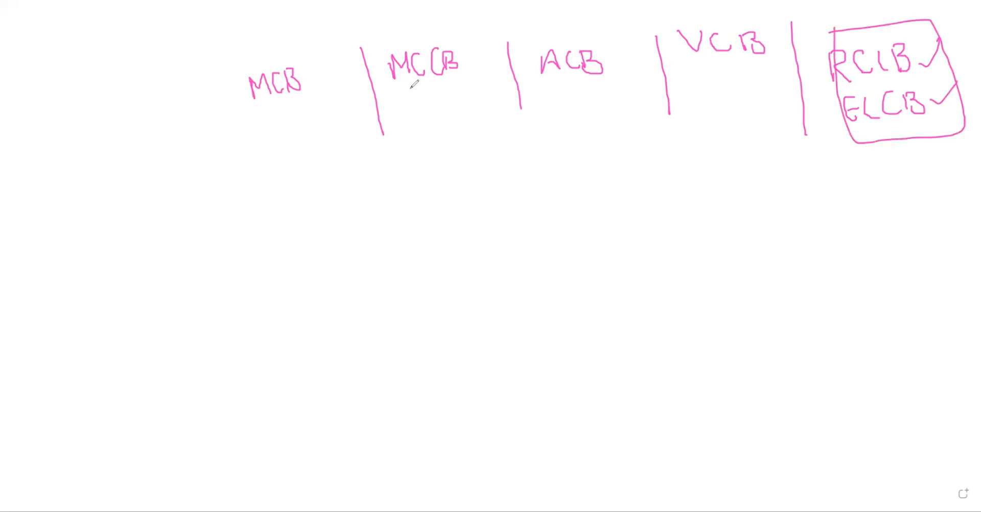
pyautogui.moveTo(248, 108); pyautogui.dragTo(328, 91)
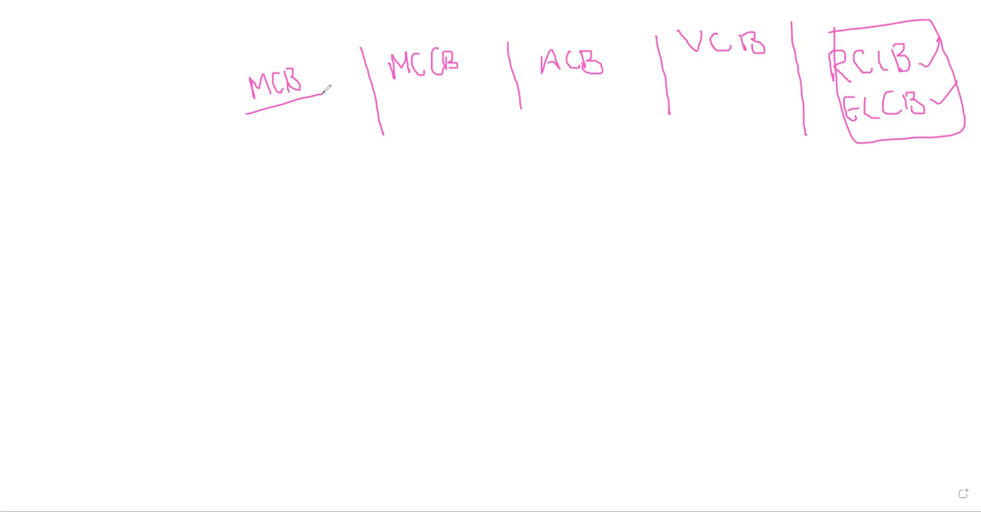
pyautogui.moveTo(326, 99)
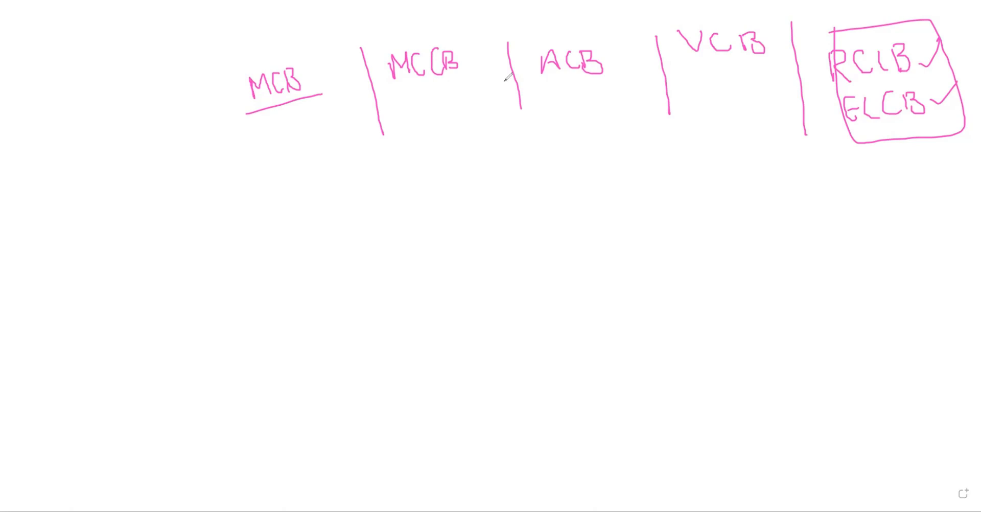
pyautogui.moveTo(379, 170)
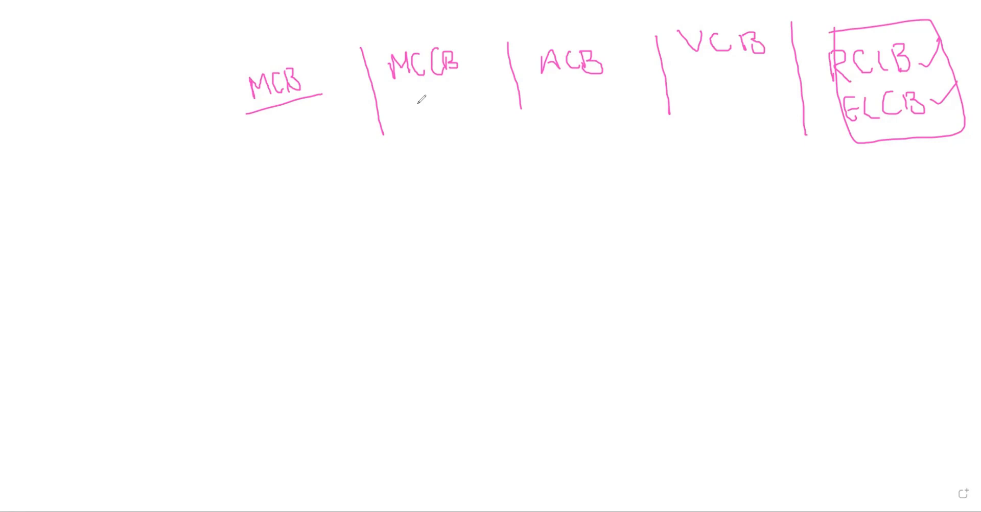
# Step: Draw a short pink underline beneath the ACB heading
pyautogui.moveTo(551, 87); pyautogui.dragTo(600, 85)
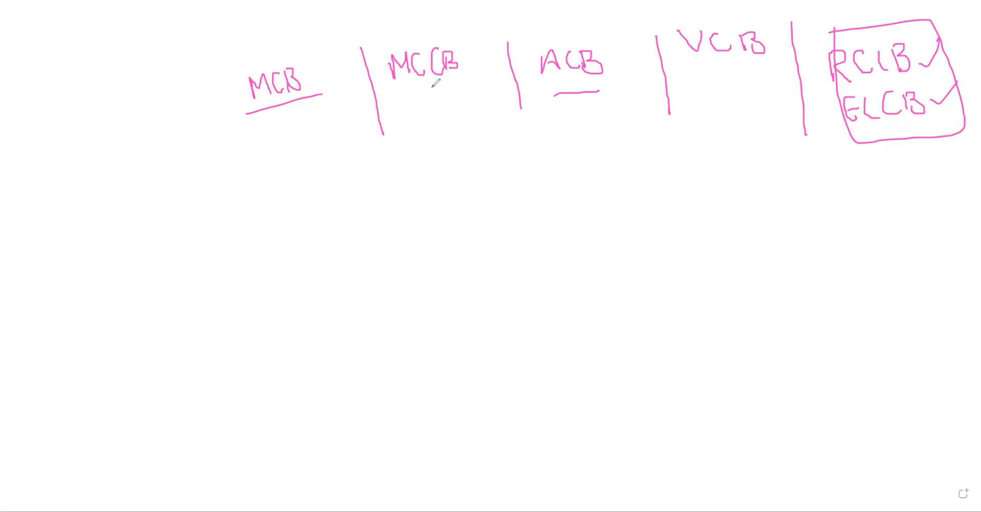
# Step: Draw pen underlines beneath the MCCB and VCB headings
pyautogui.moveTo(400, 81); pyautogui.dragTo(463, 80)
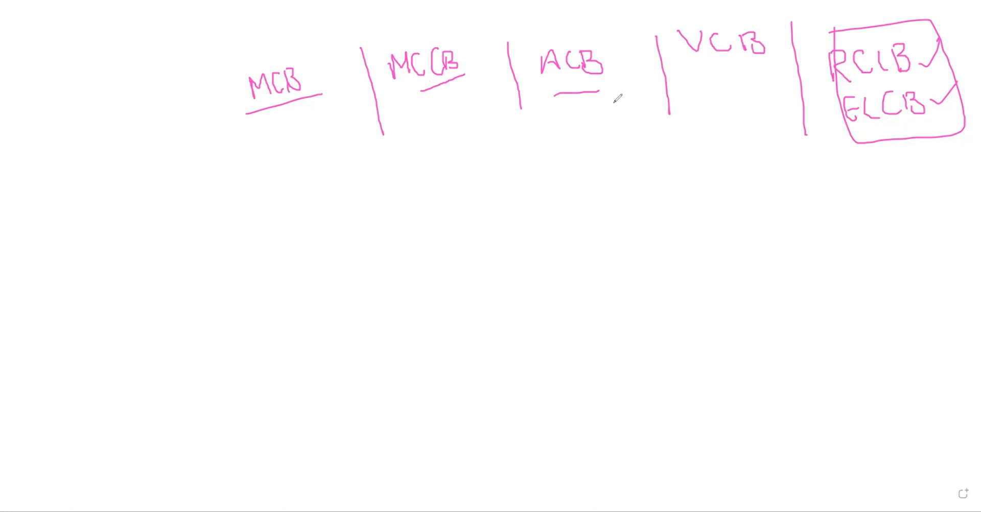
pyautogui.moveTo(688, 78); pyautogui.dragTo(756, 75)
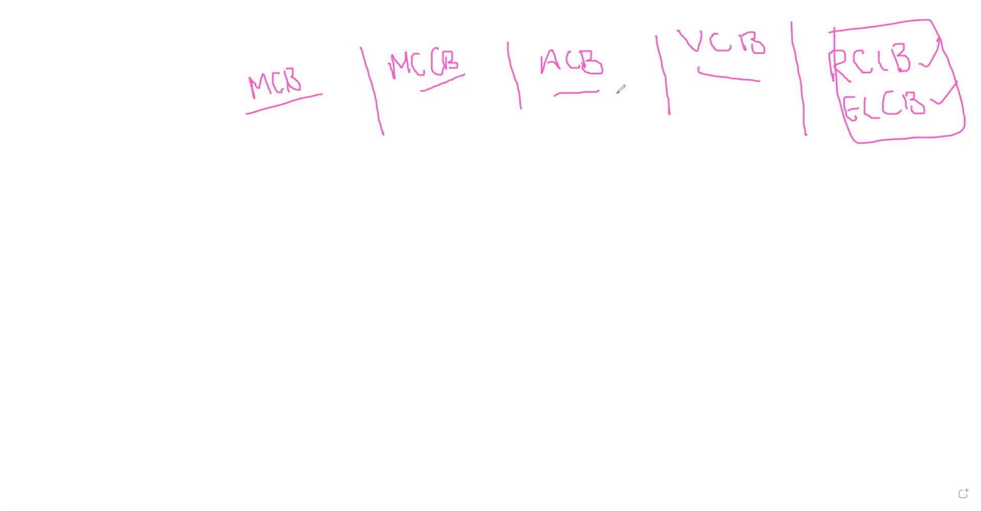
pyautogui.moveTo(389, 173)
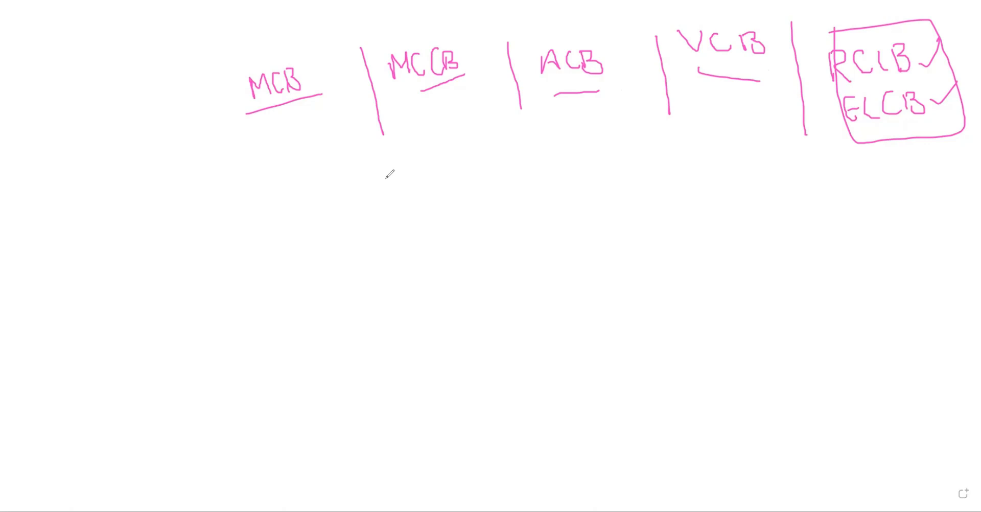
pyautogui.moveTo(418, 134)
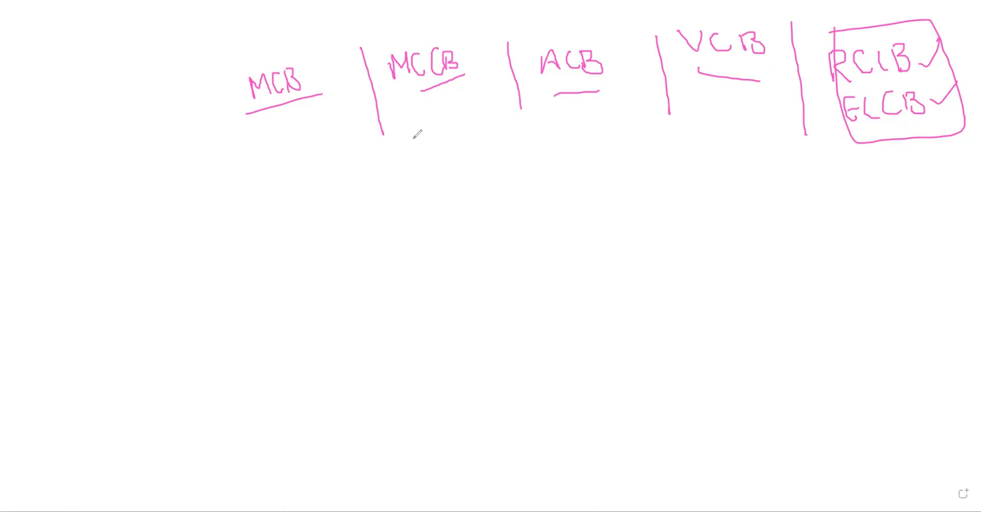
pyautogui.moveTo(292, 113)
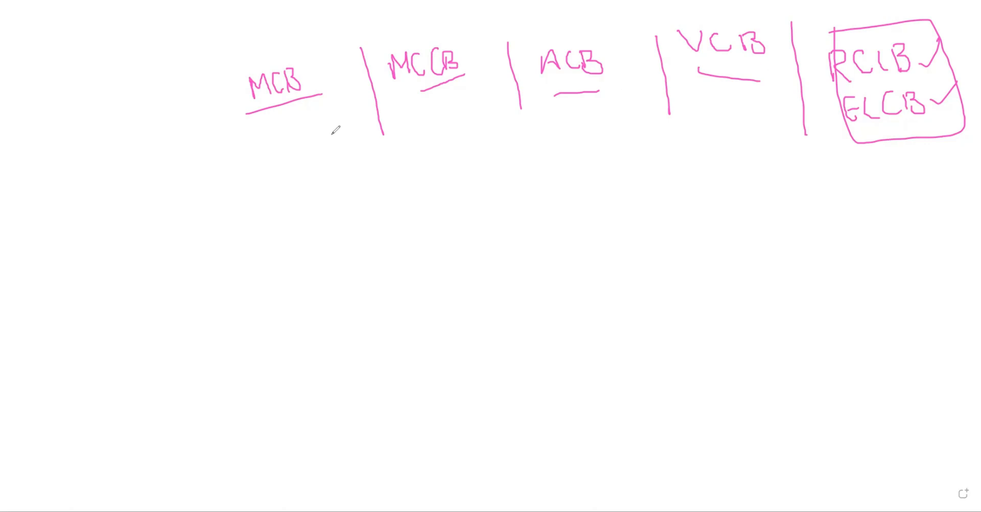
pyautogui.moveTo(332, 120)
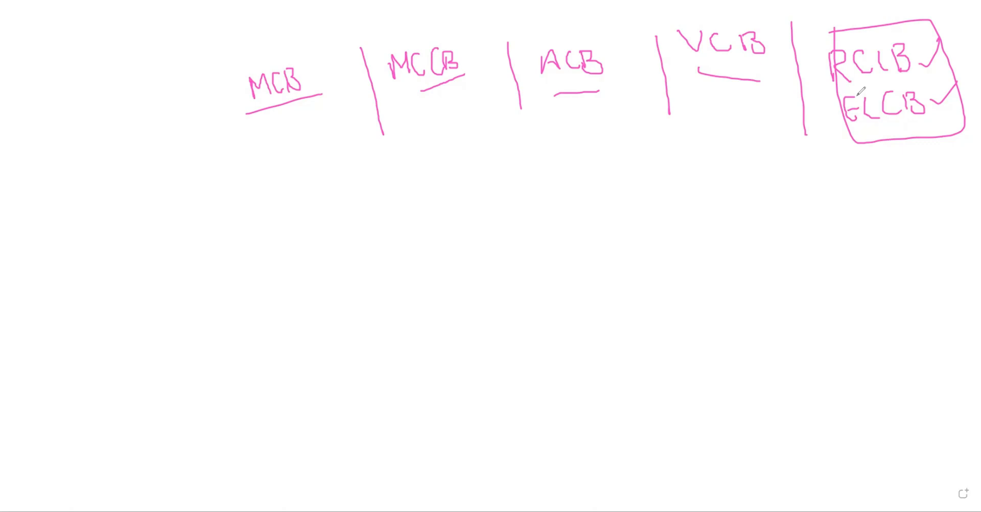
pyautogui.moveTo(866, 12)
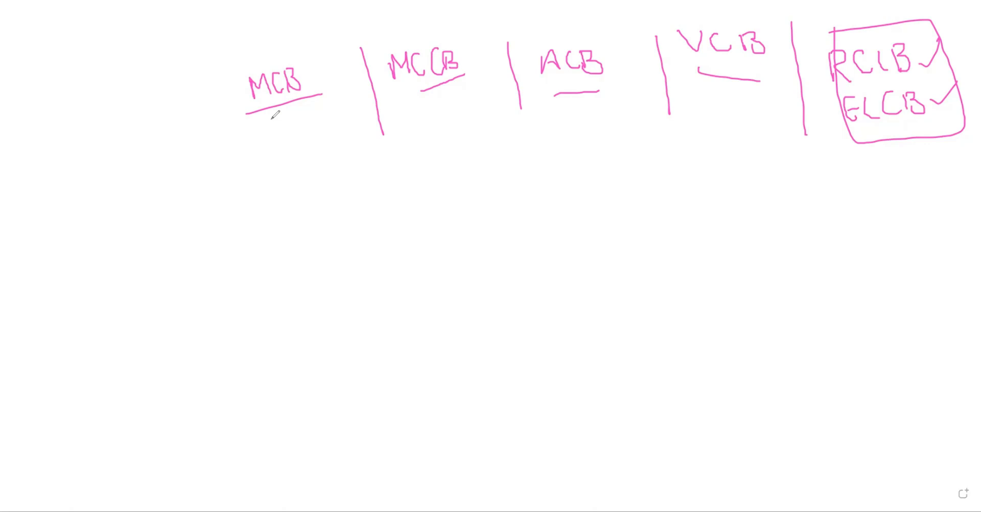
pyautogui.moveTo(445, 163)
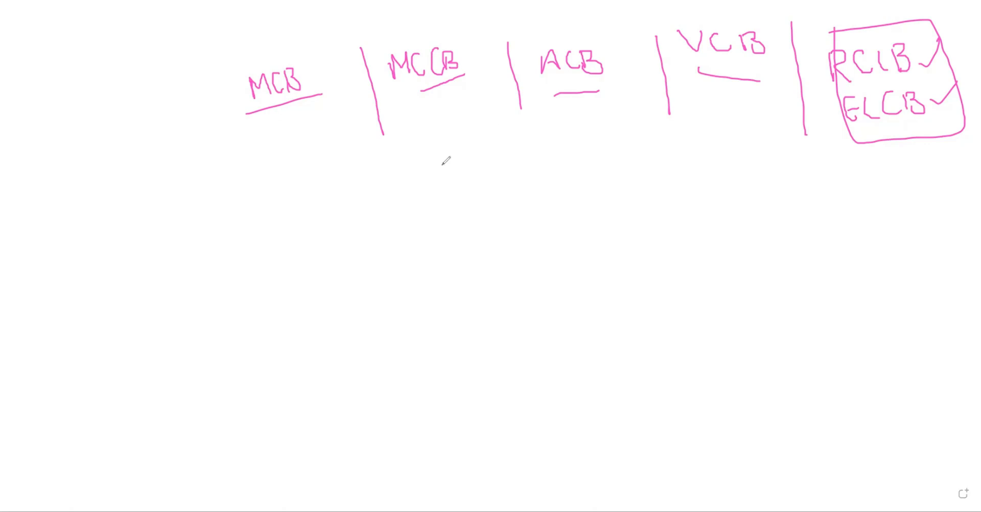